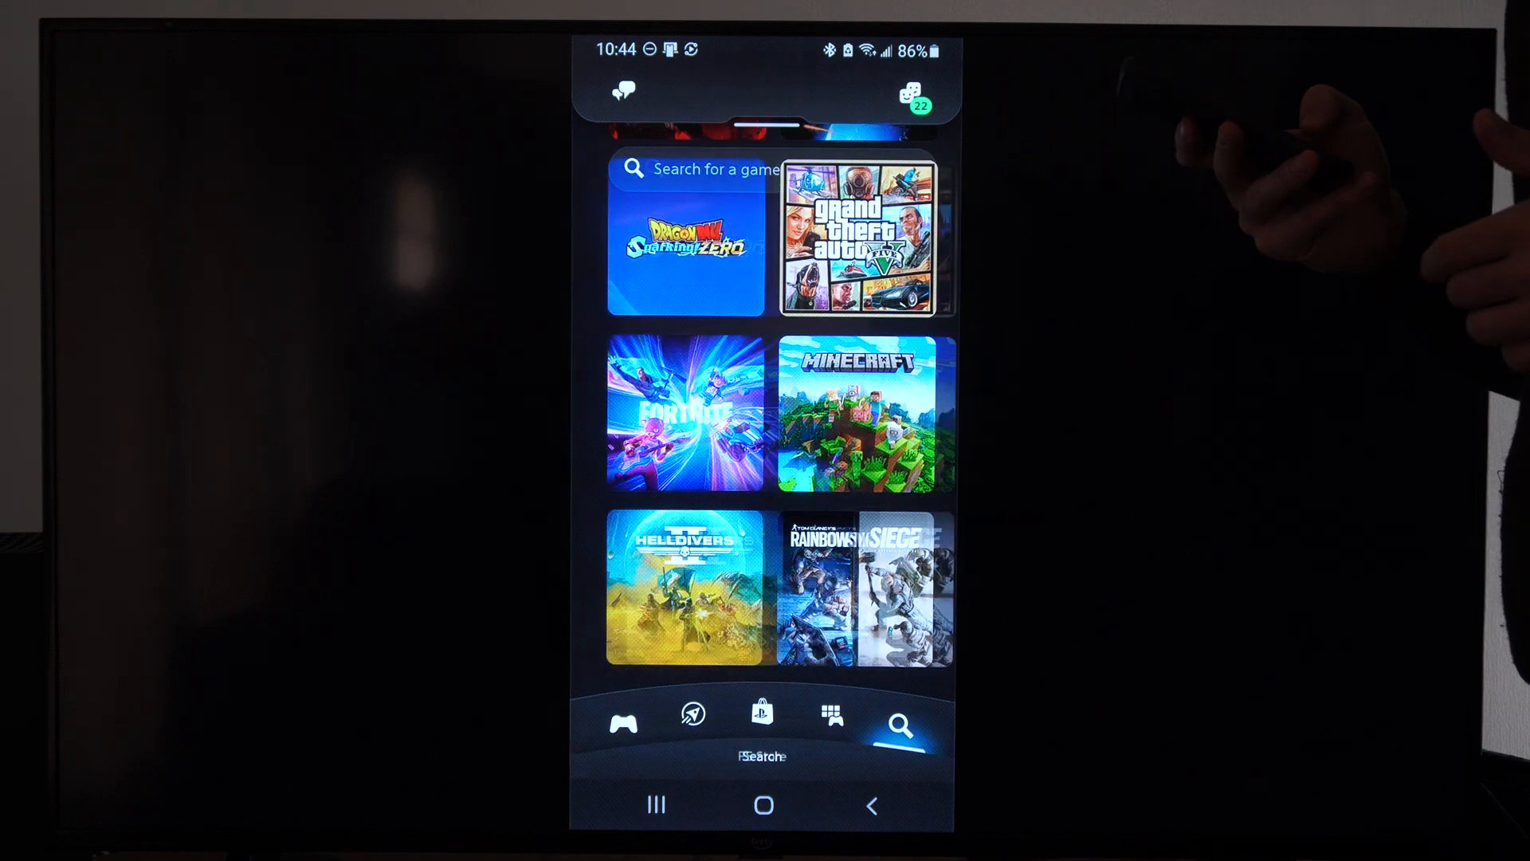
- Switch to the PS Store tab to view the latest offers, including the Spring Sale
left_click(762, 723)
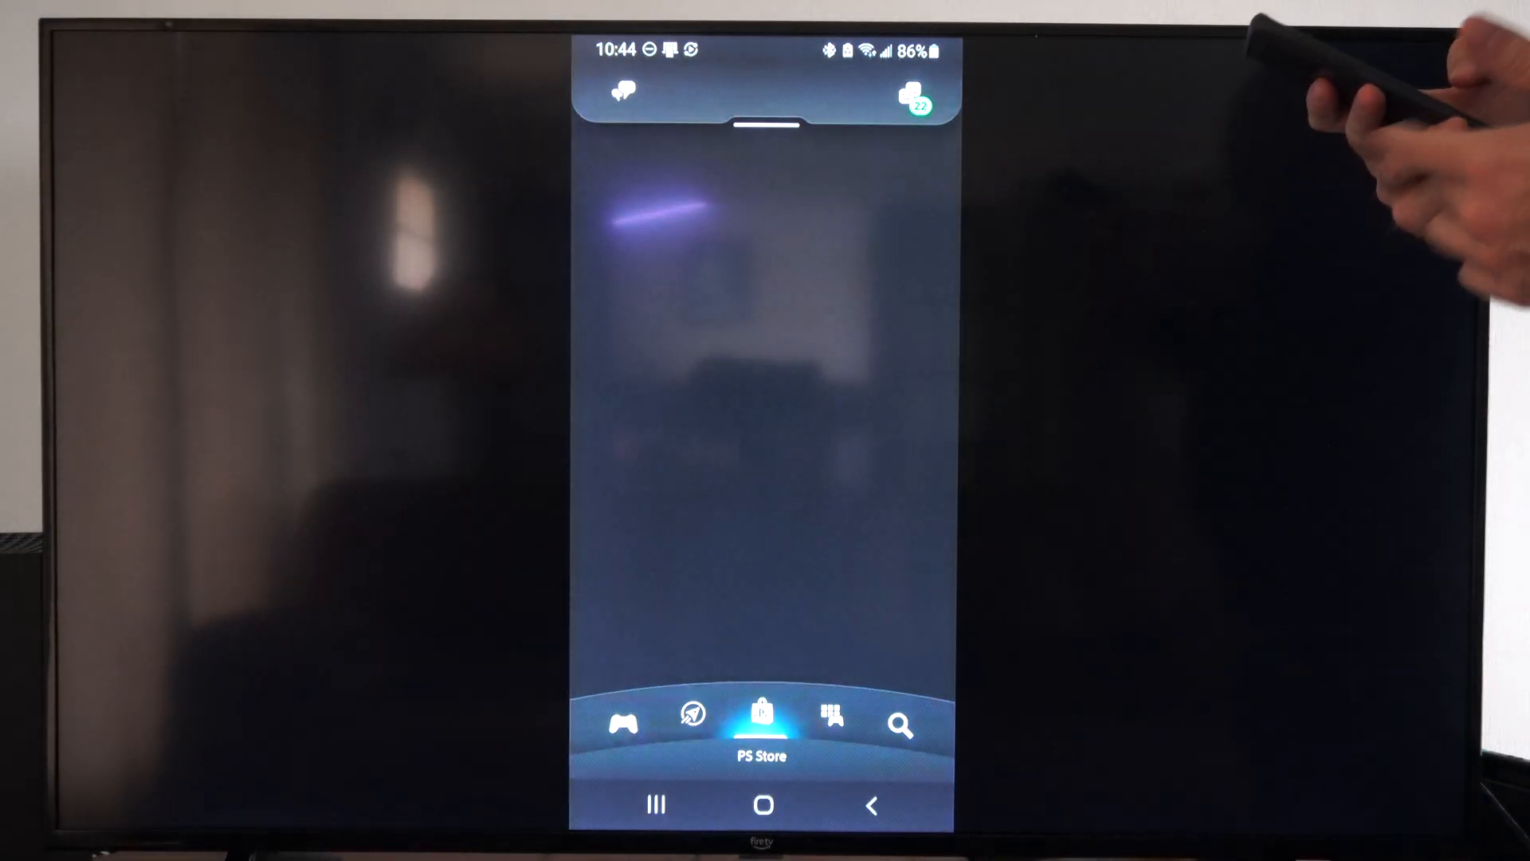
left_click(761, 712)
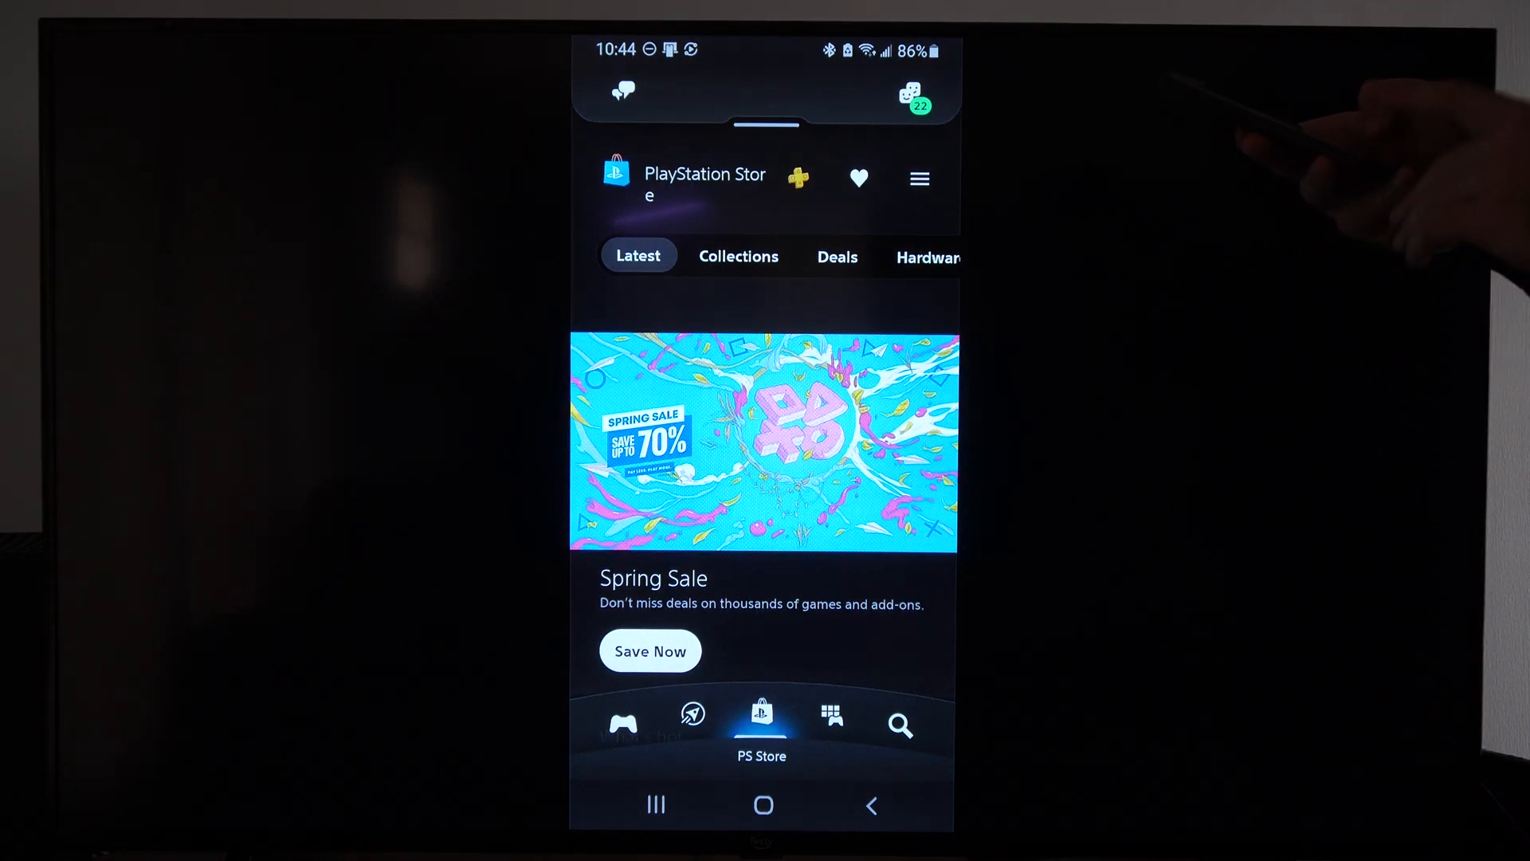
- Open the HELLDIVERS 2 page and launch it with 'Play Using PS Remote Play'
left_click(831, 717)
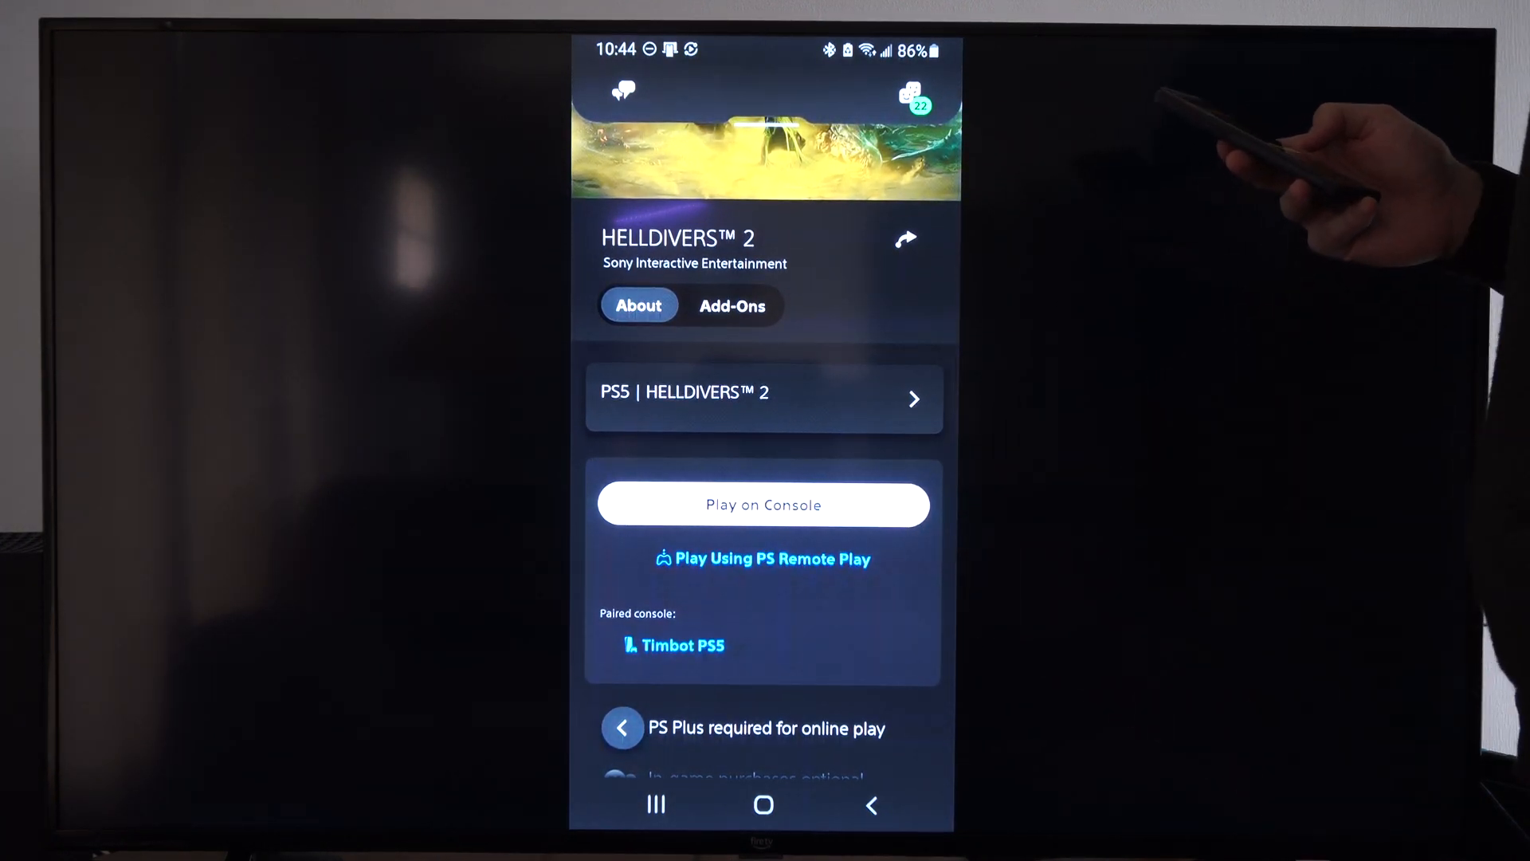
left_click(763, 558)
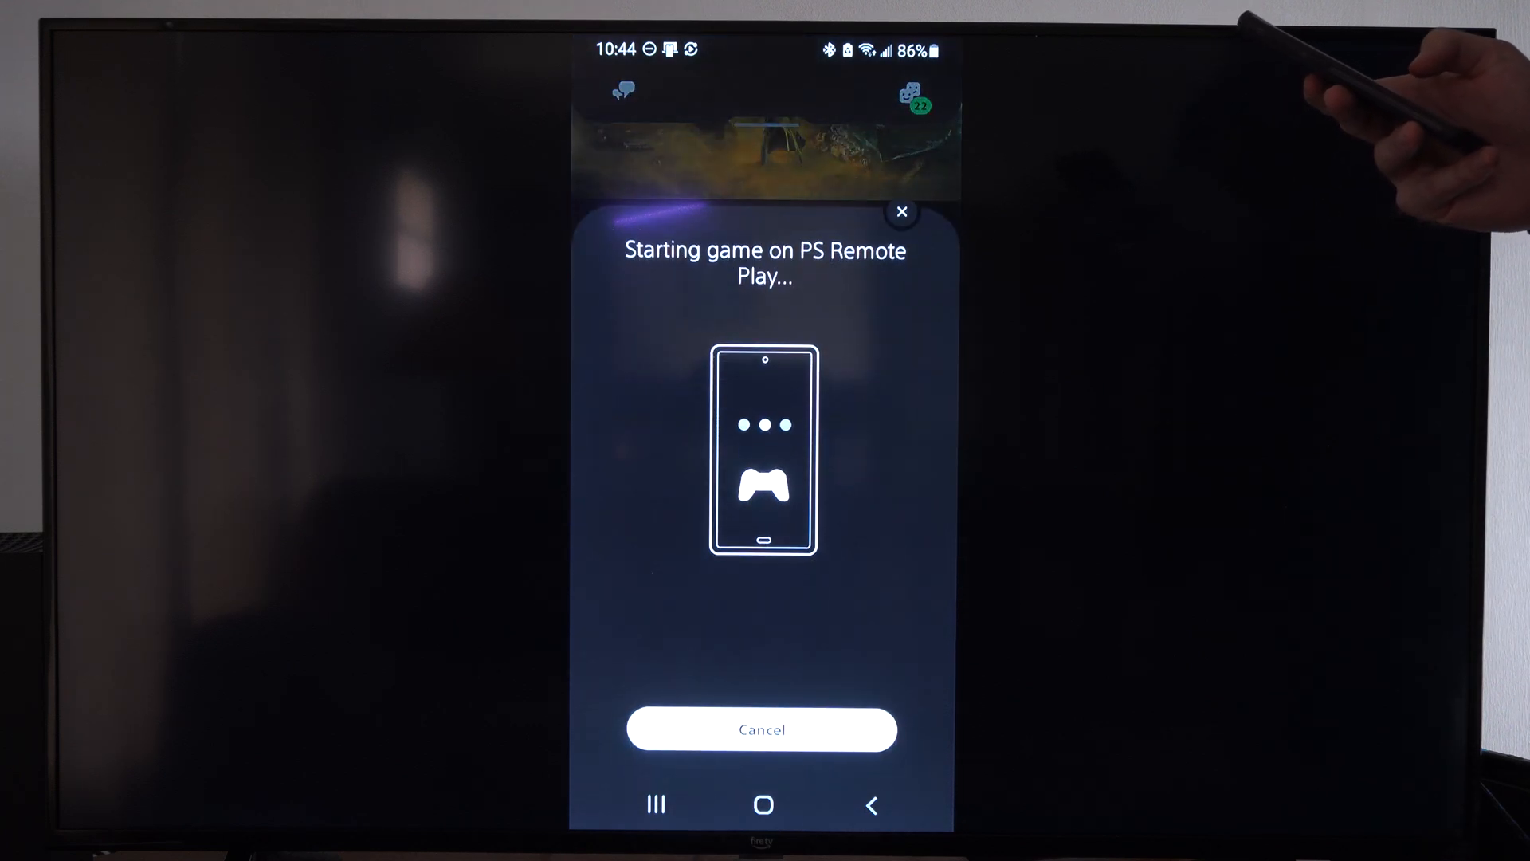